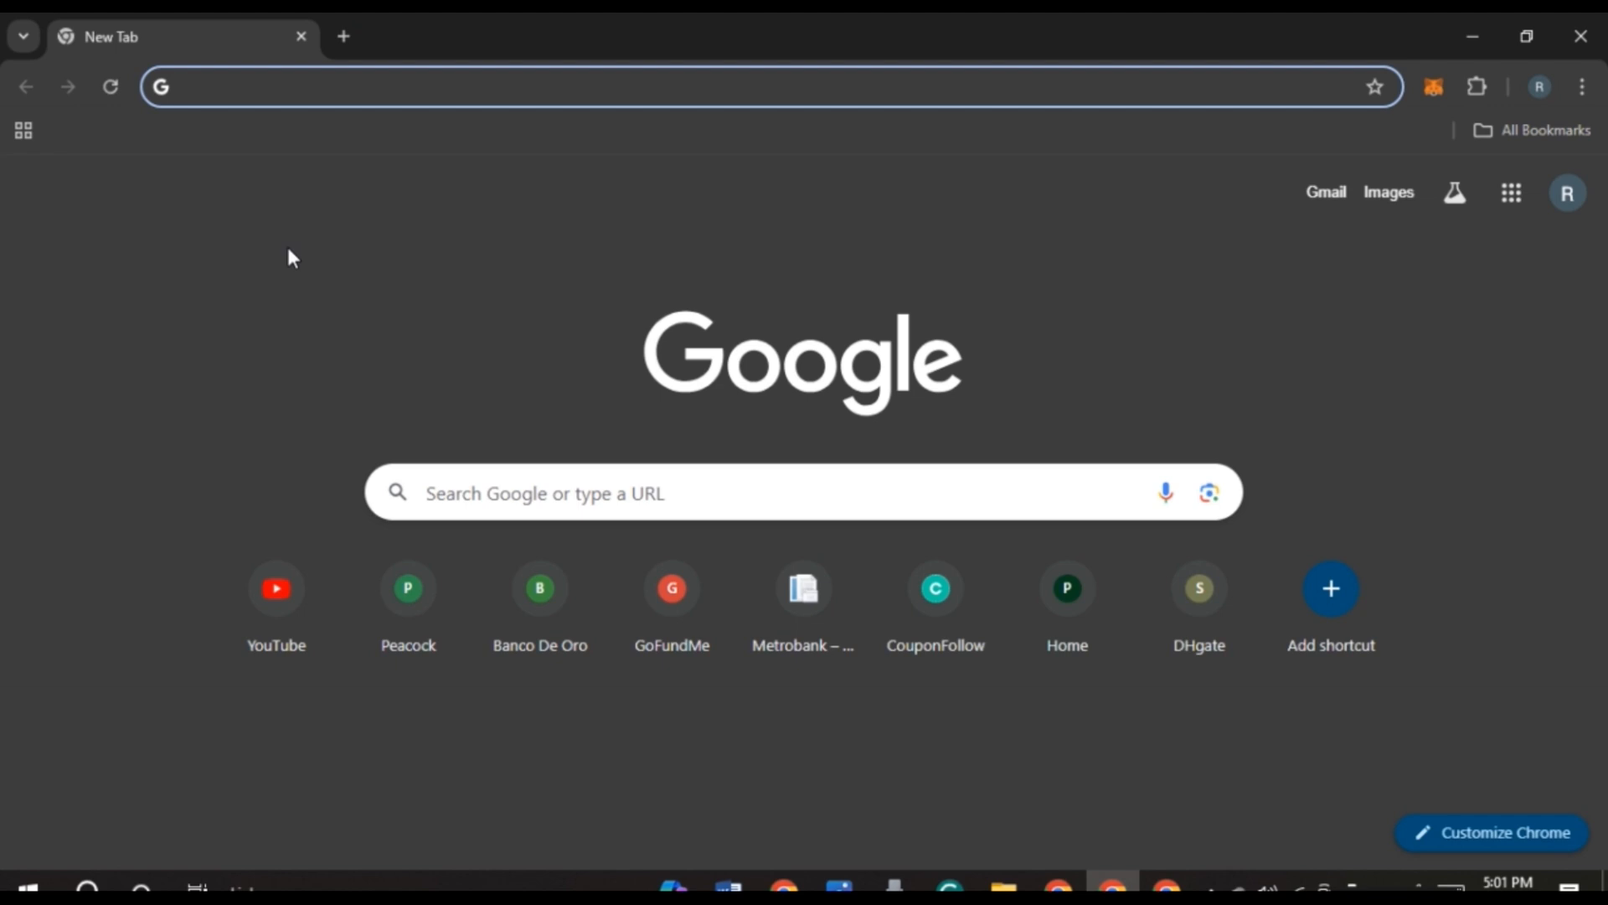
mouse_move(311, 330)
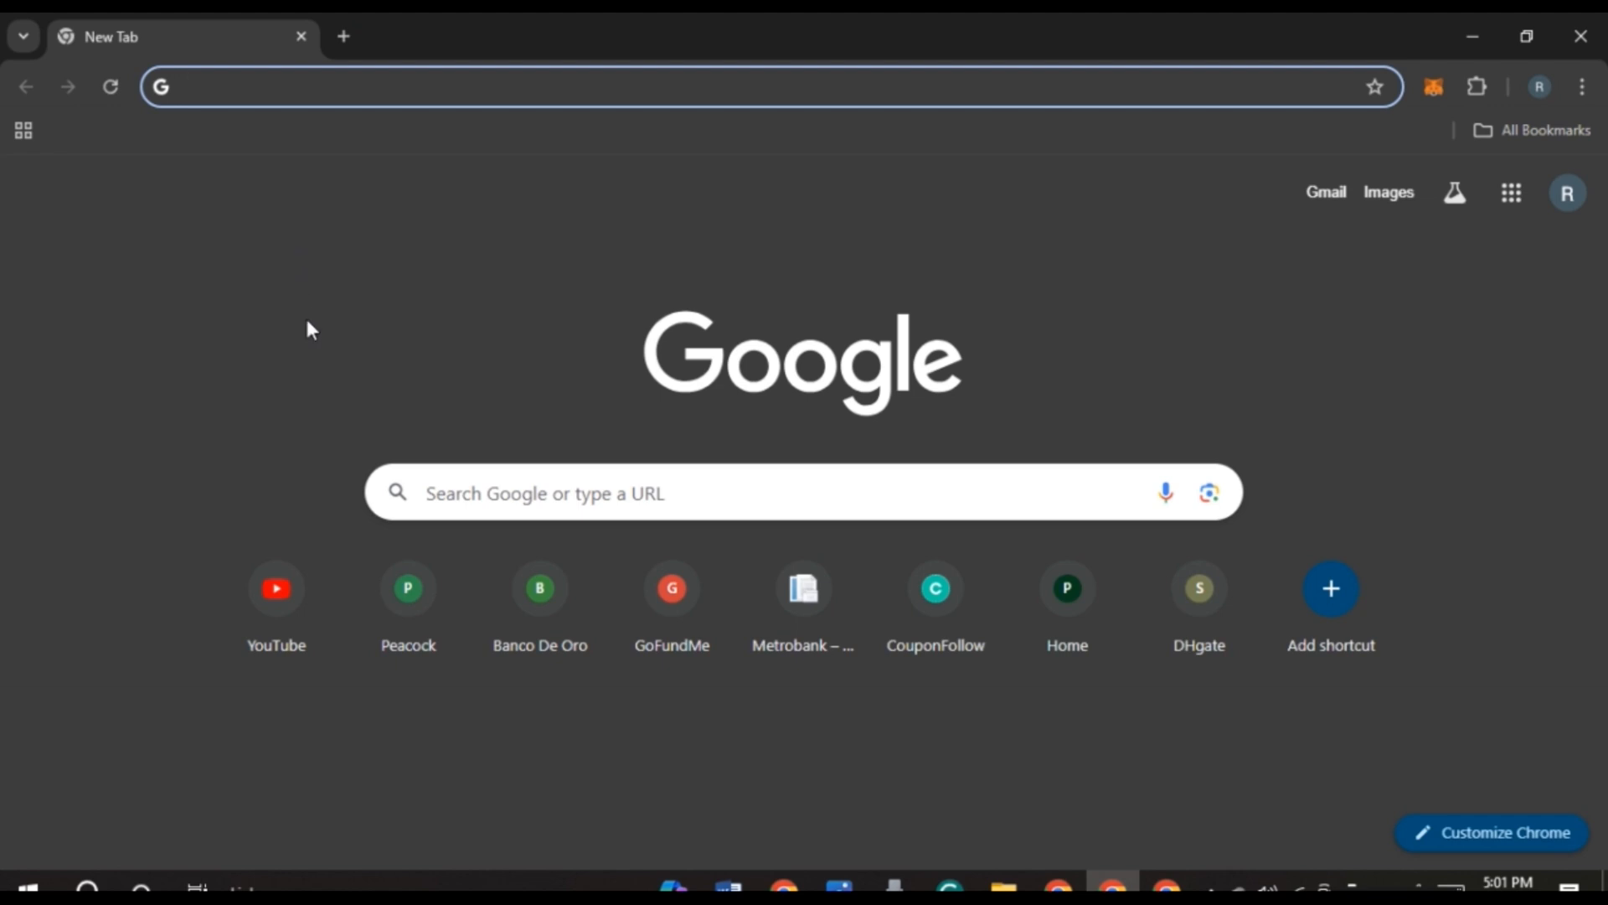
mouse_move(451, 372)
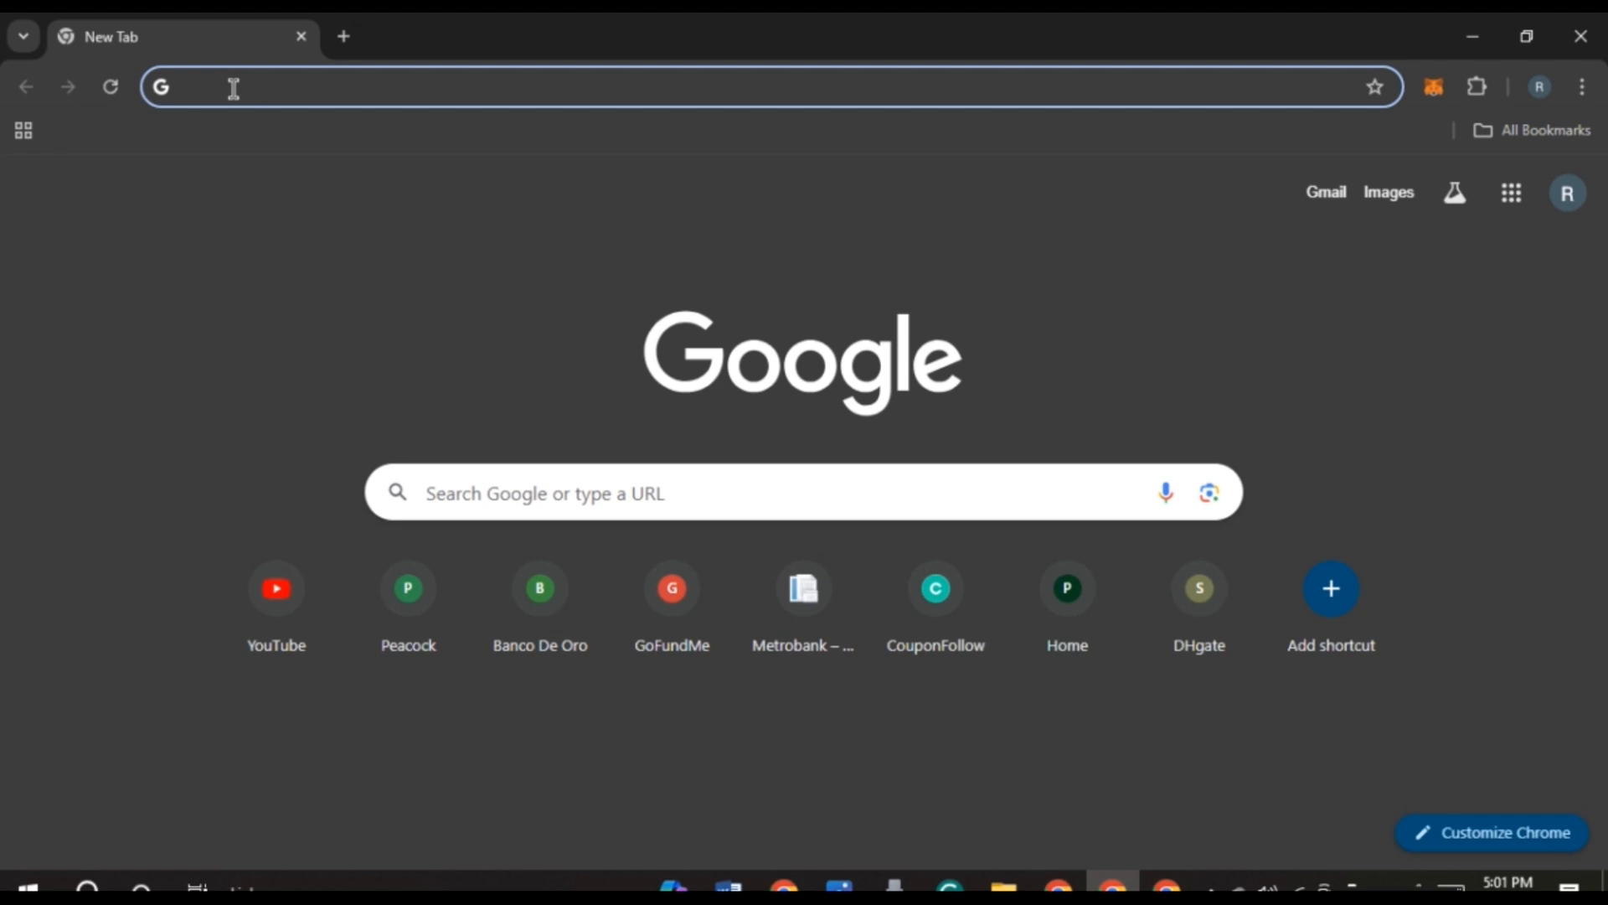
- Search Google for 'altera payroll login' and open the Timekeeping Login result
text(airtm.com)
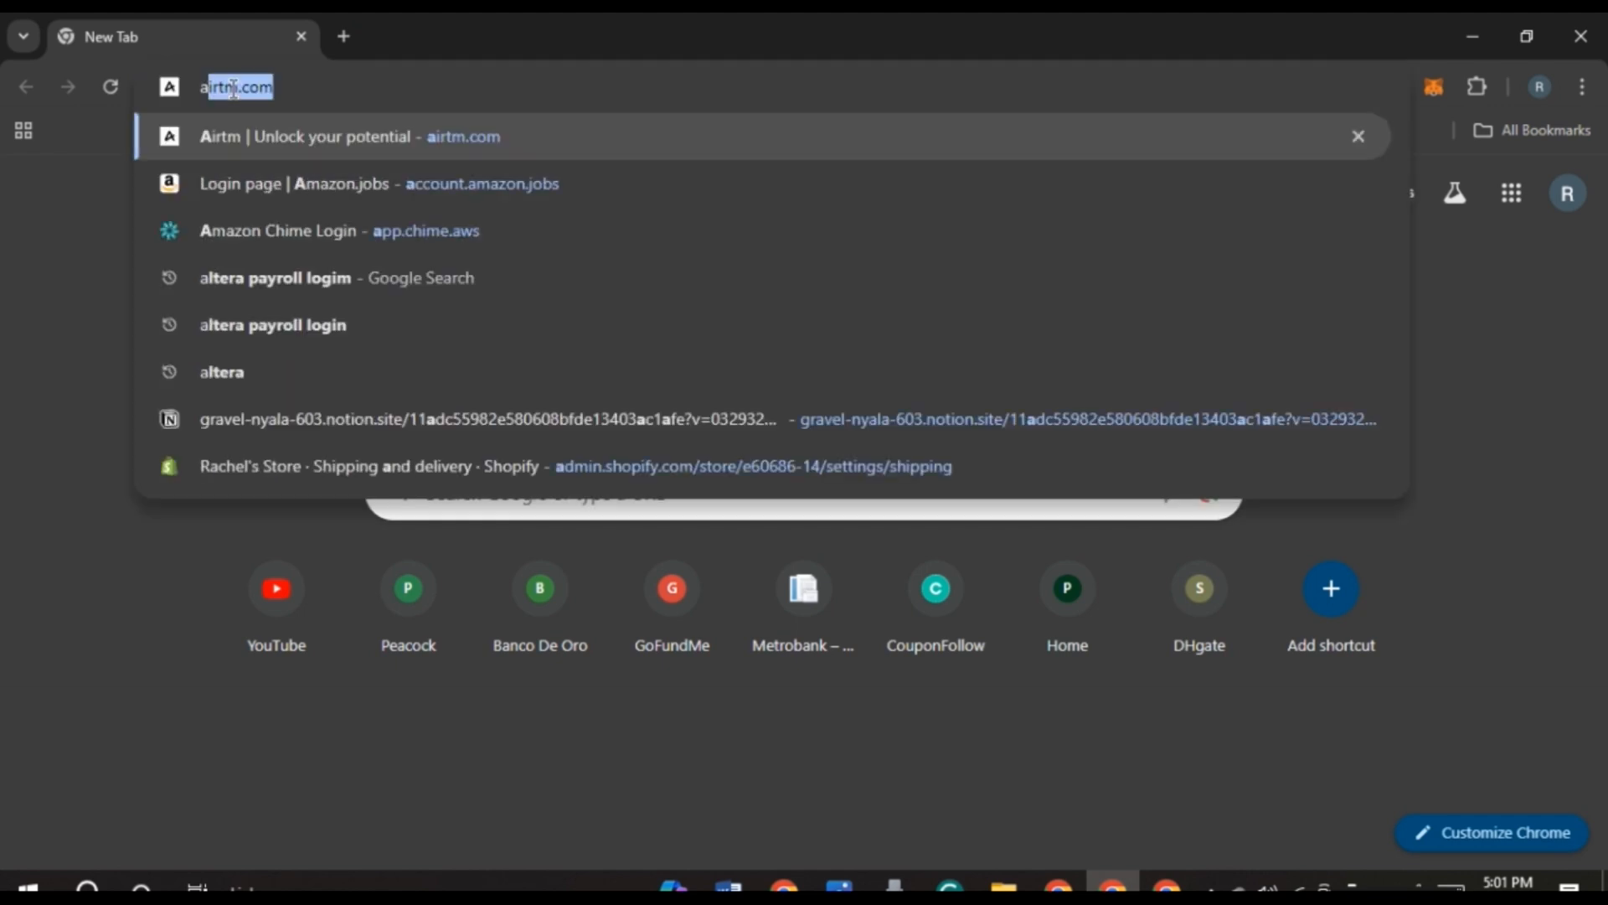
text(altera payroll logim)
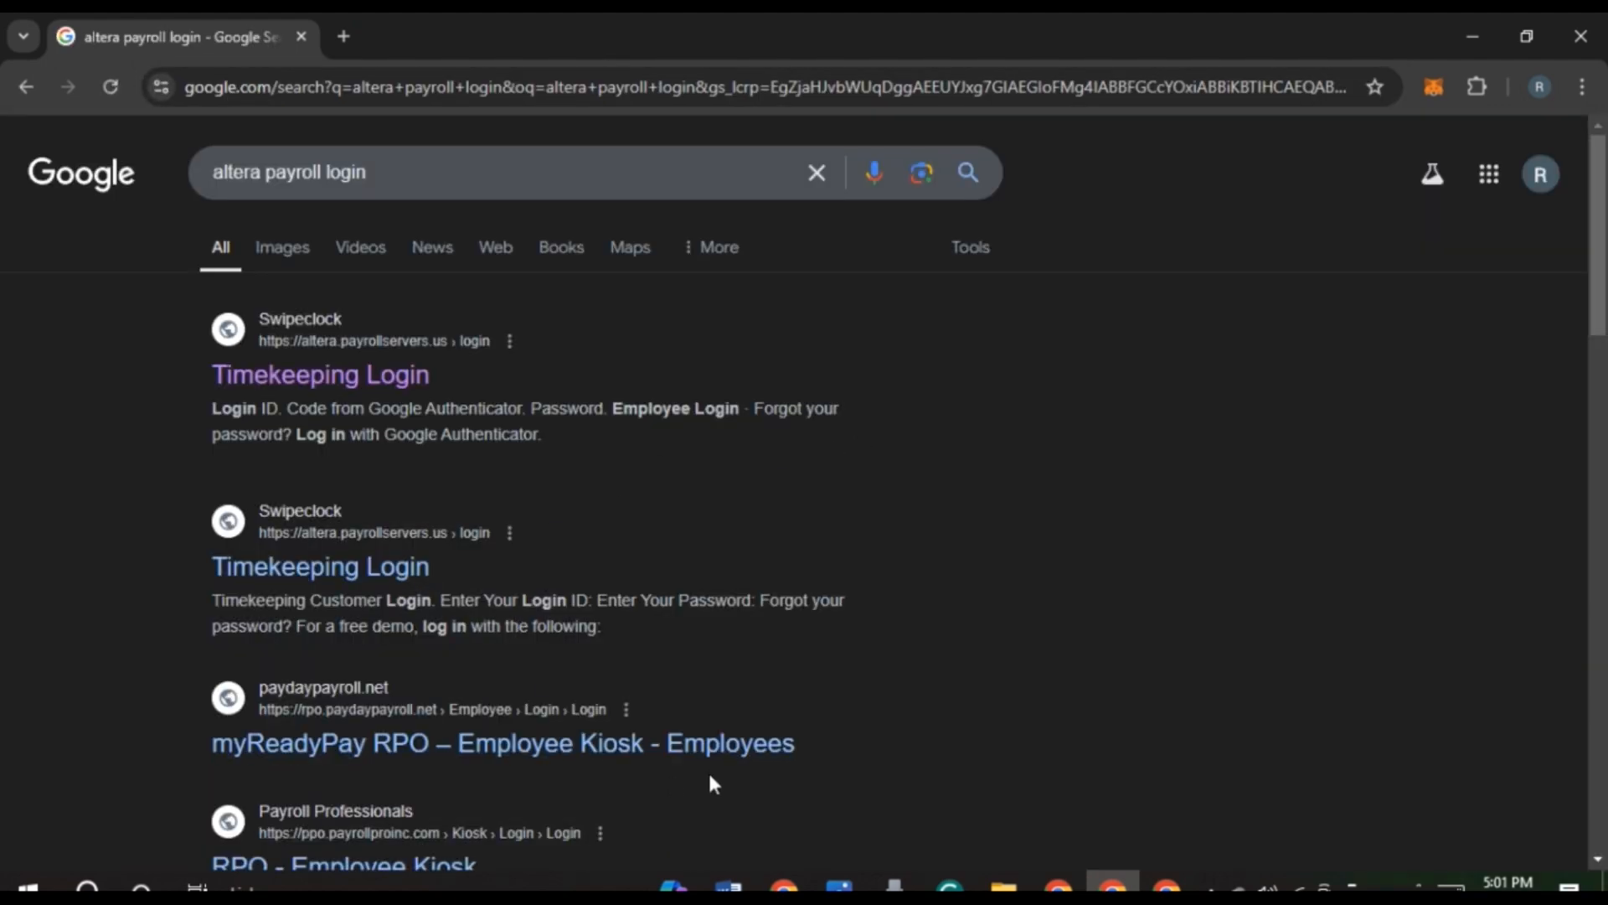
mouse_move(1087, 552)
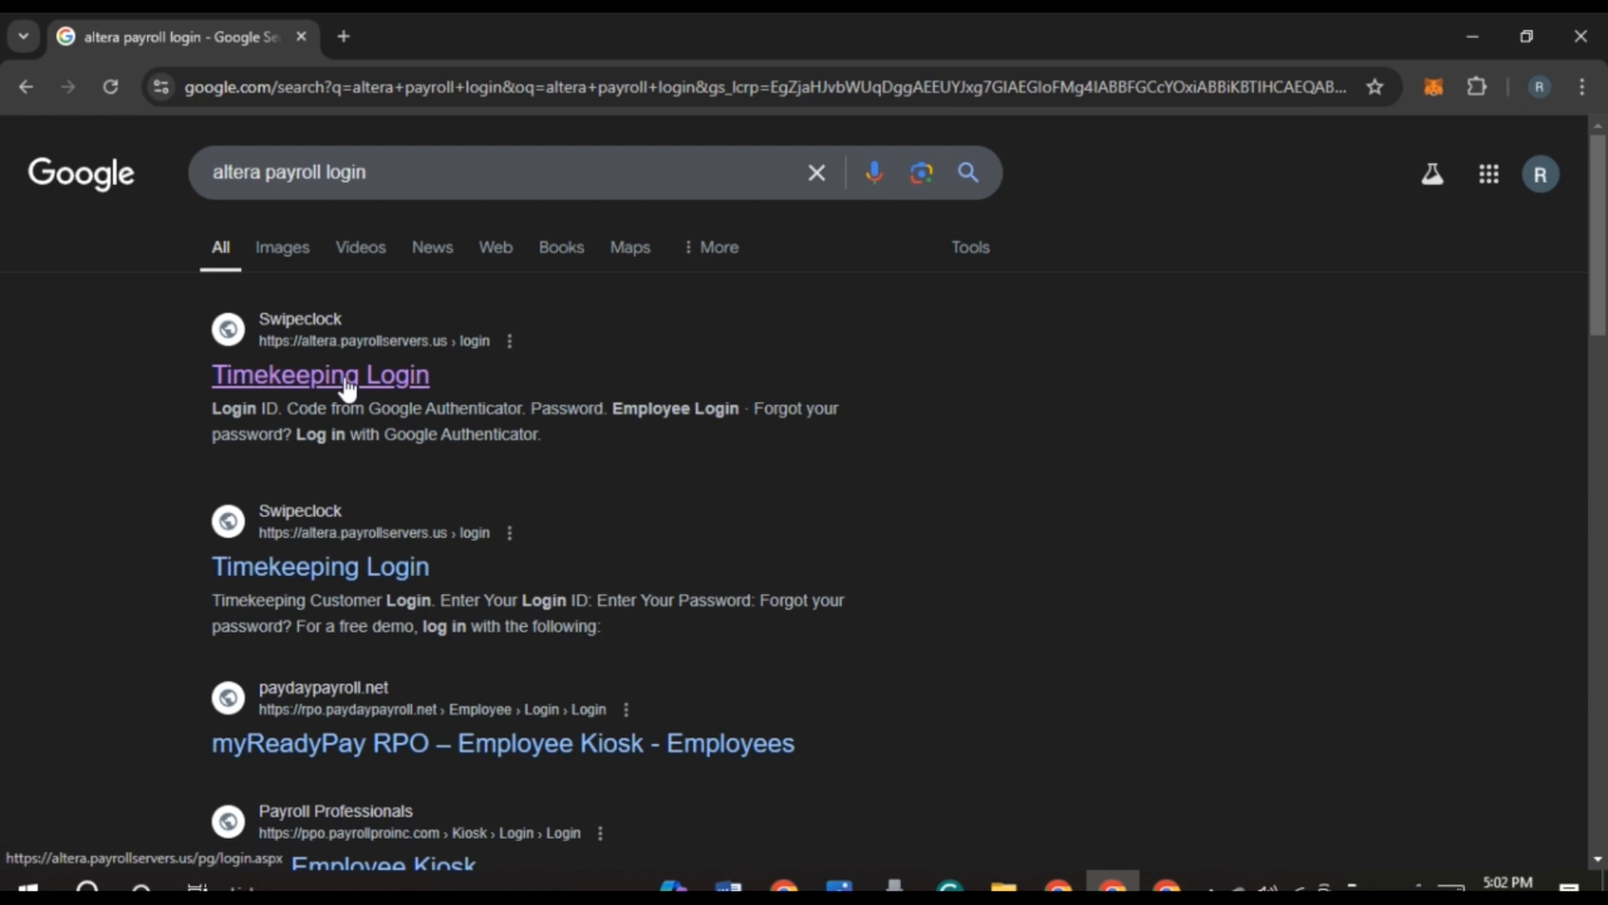
click(320, 374)
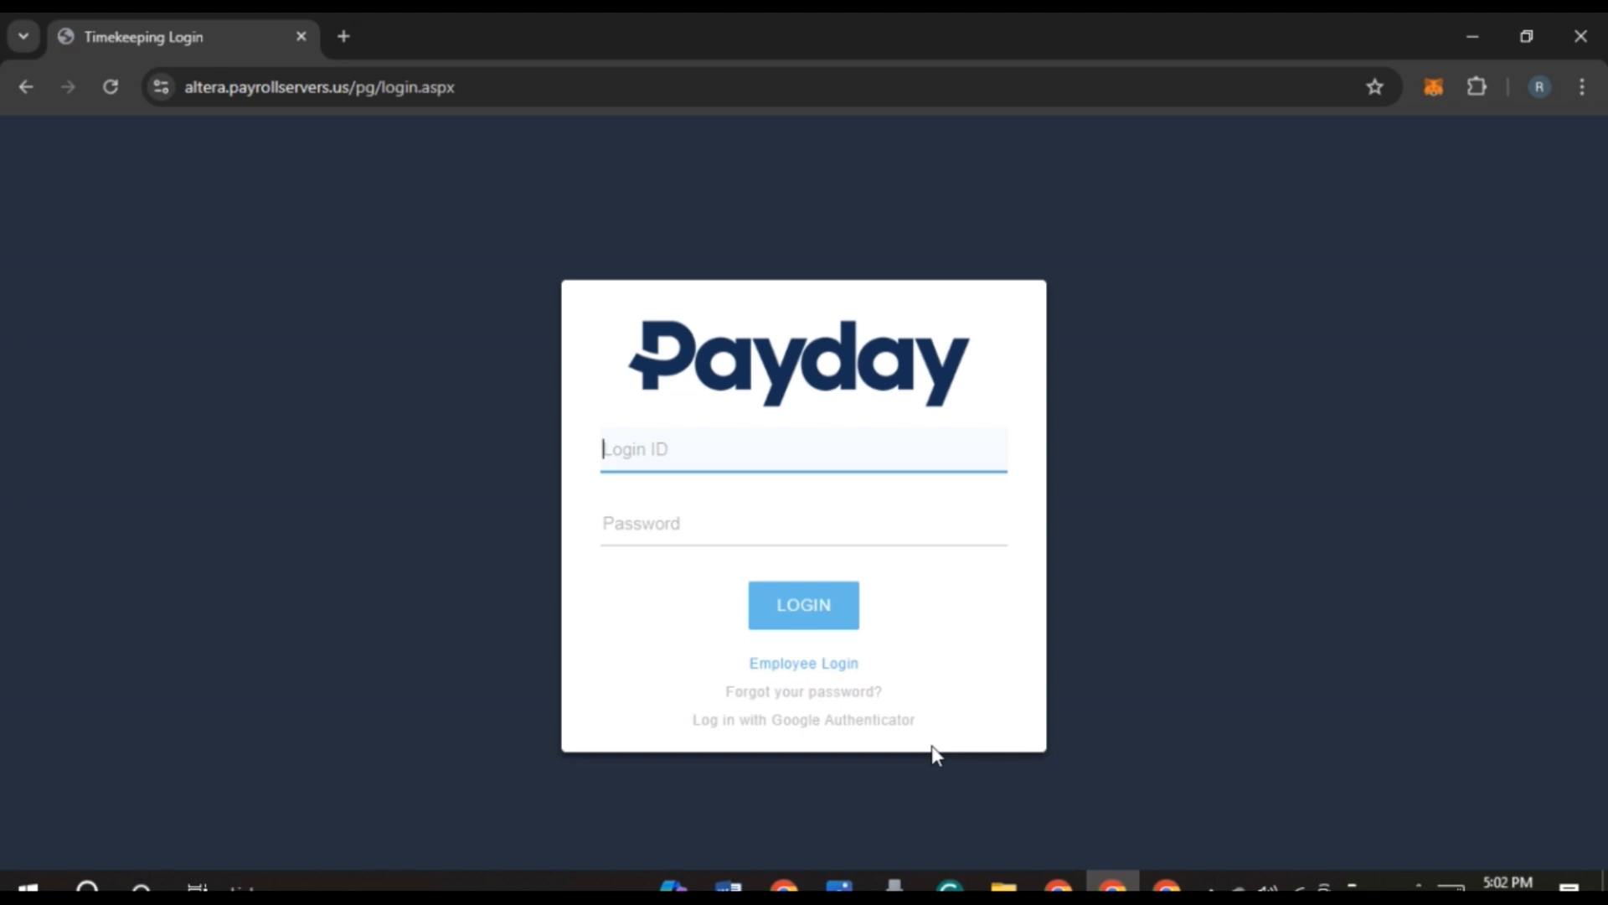
mouse_move(673, 448)
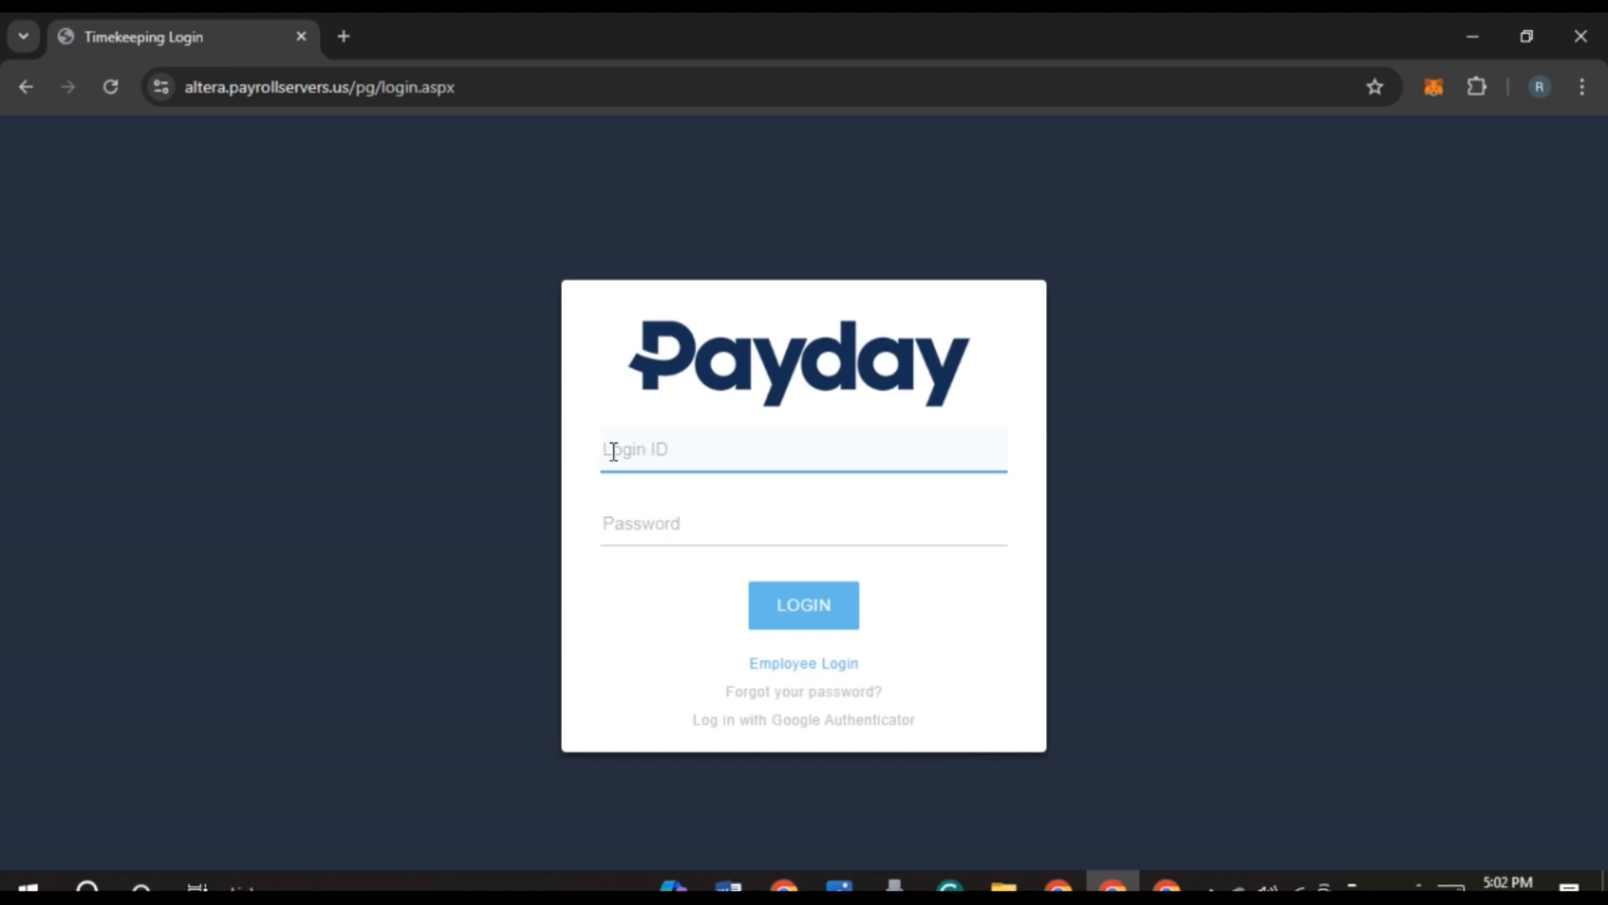
text(6379)
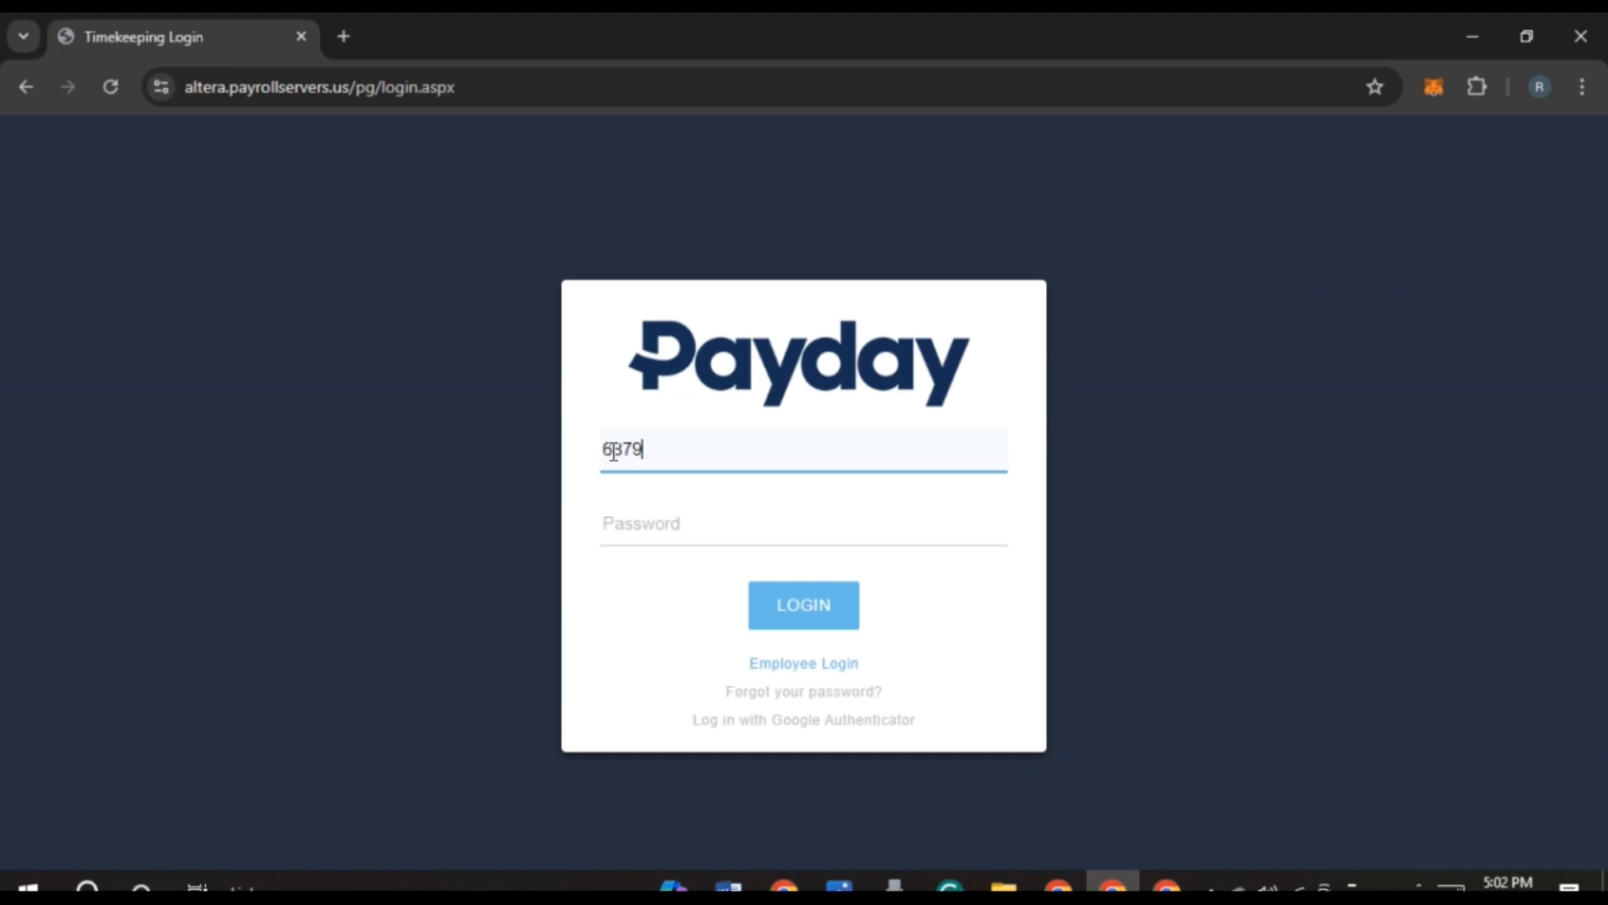
text(890)
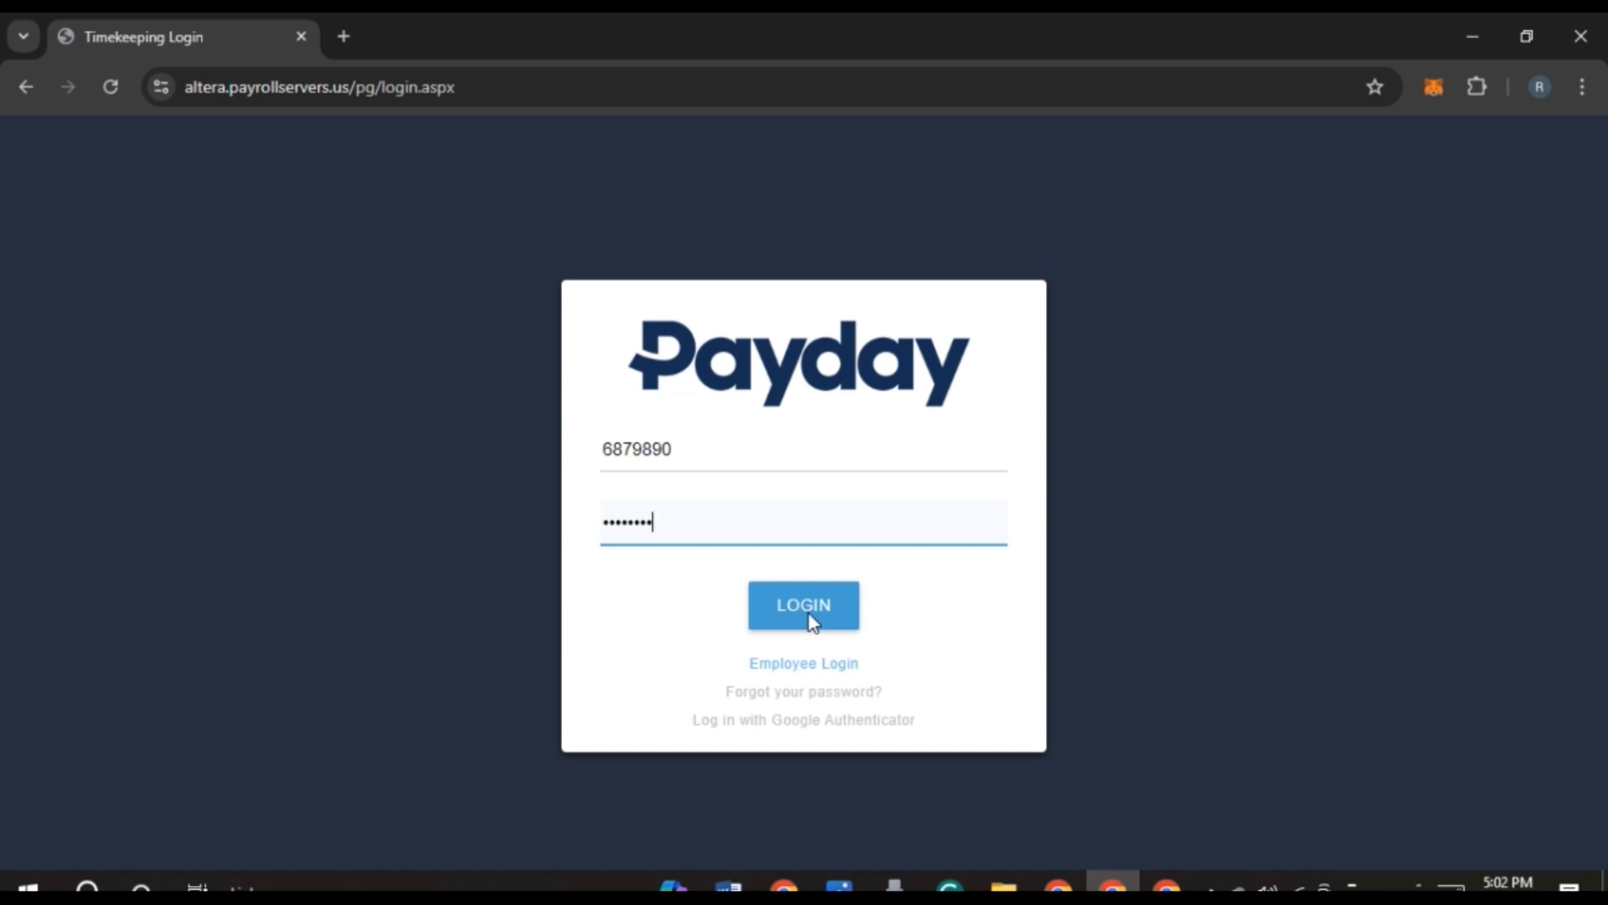
mouse_move(693, 533)
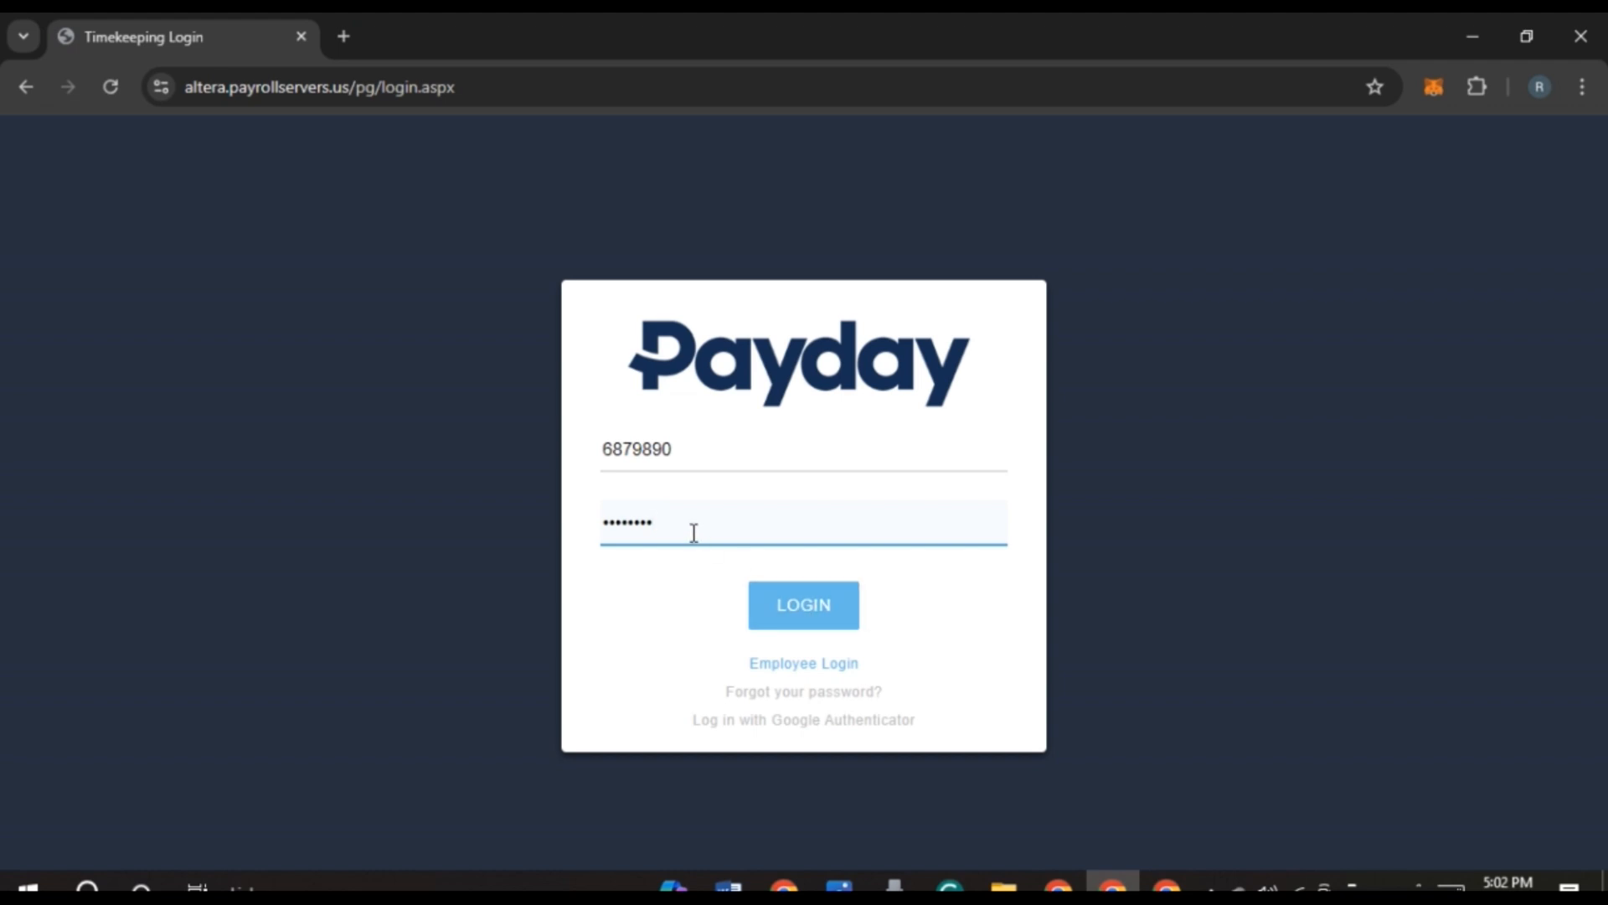
mouse_move(804, 691)
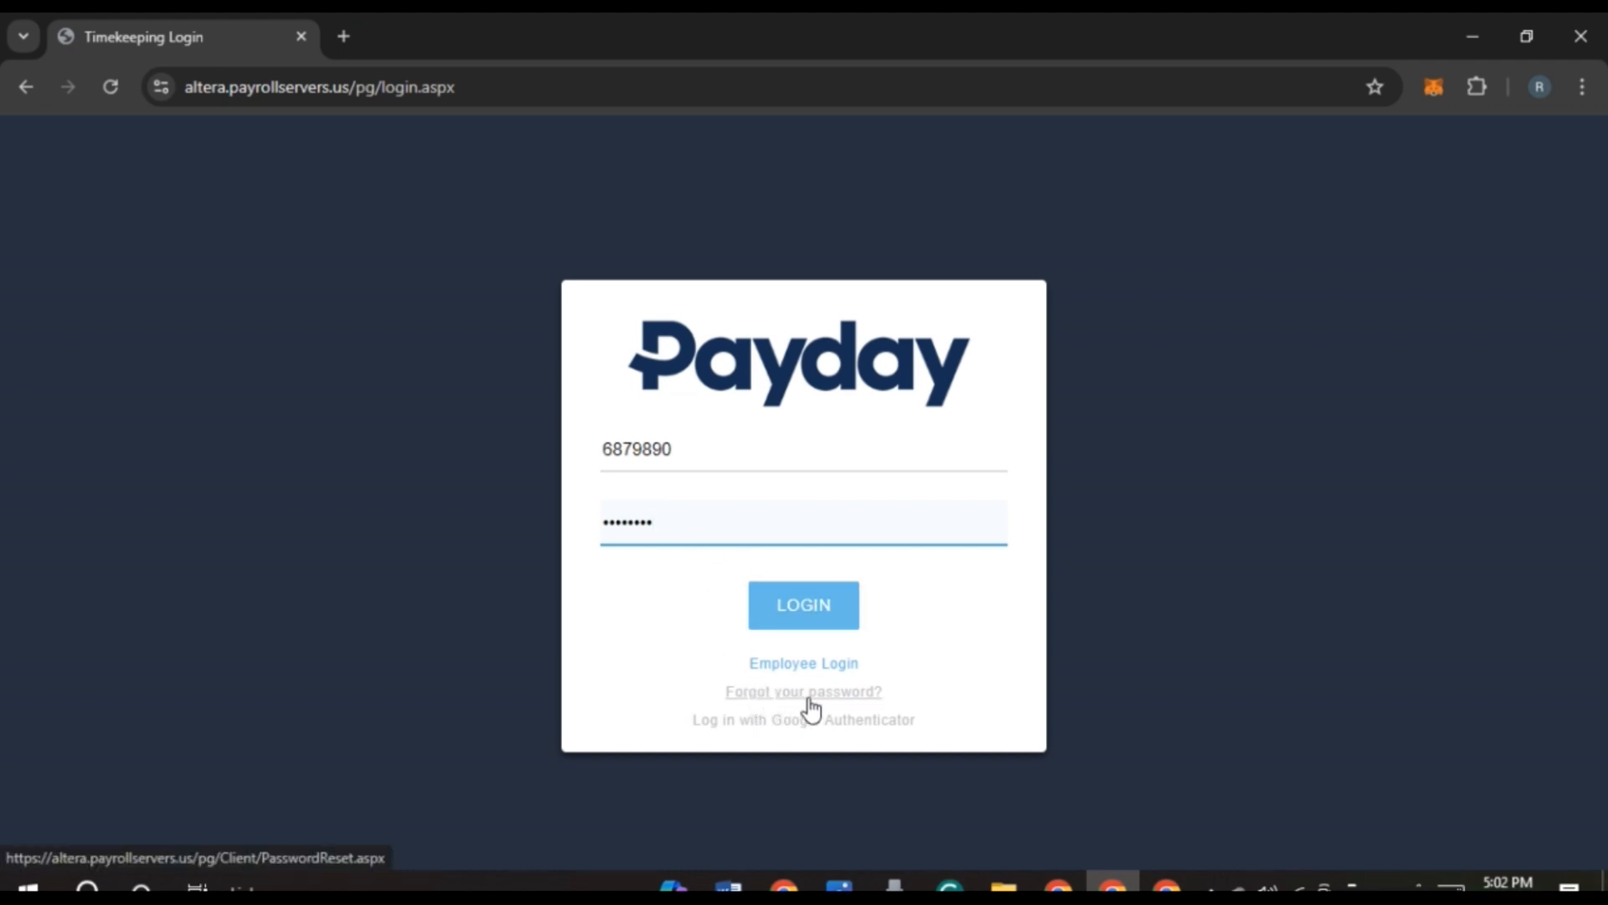
mouse_move(974, 630)
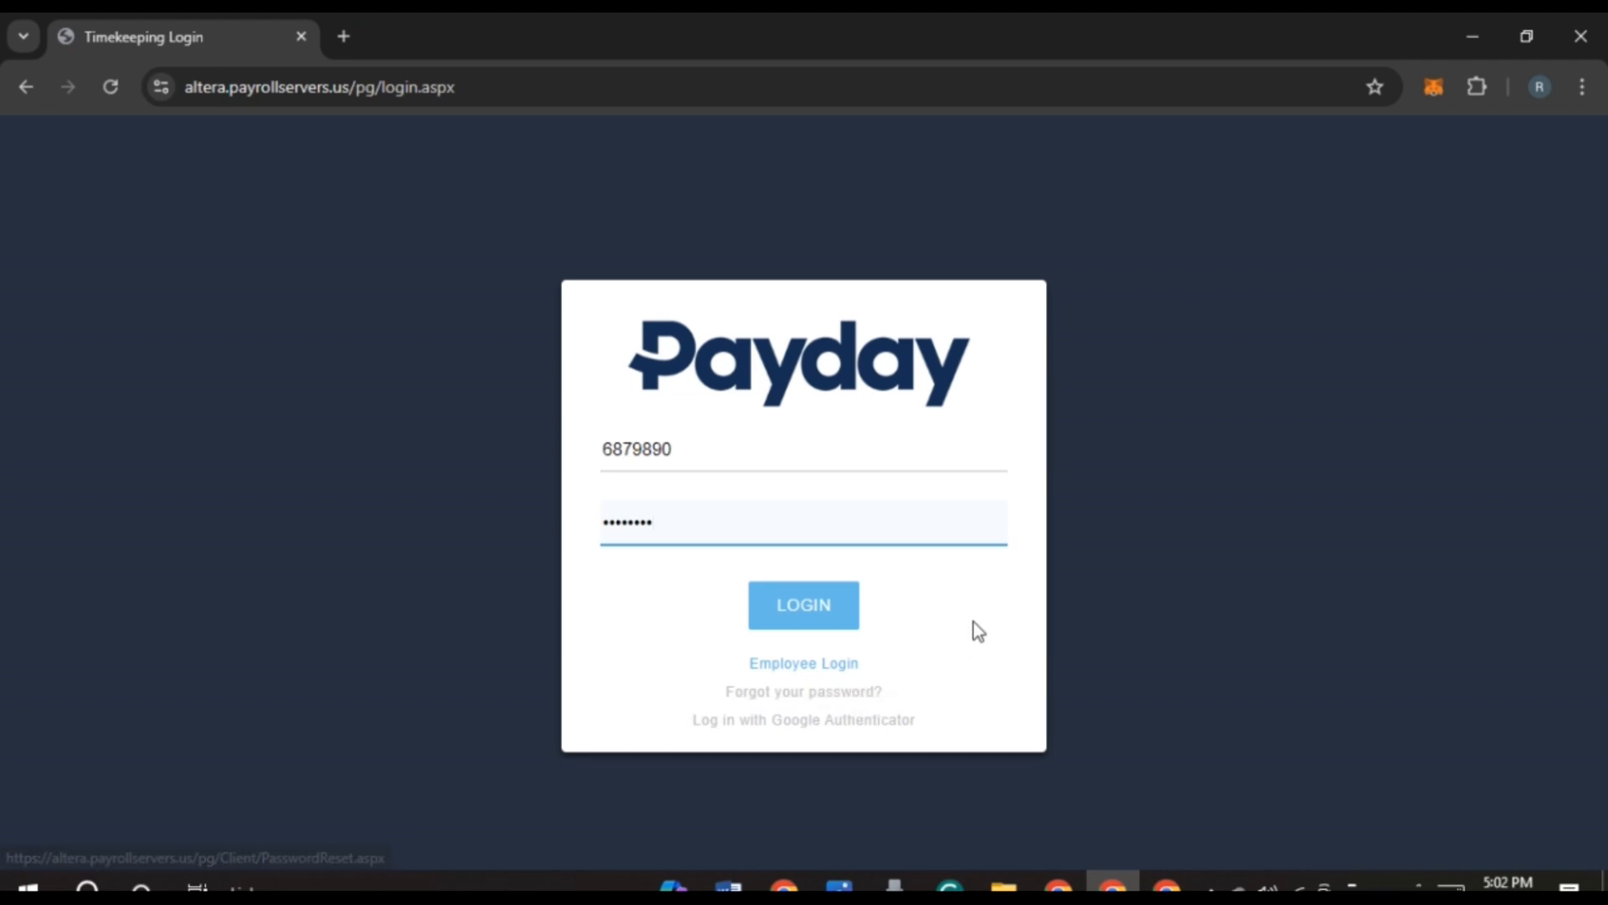